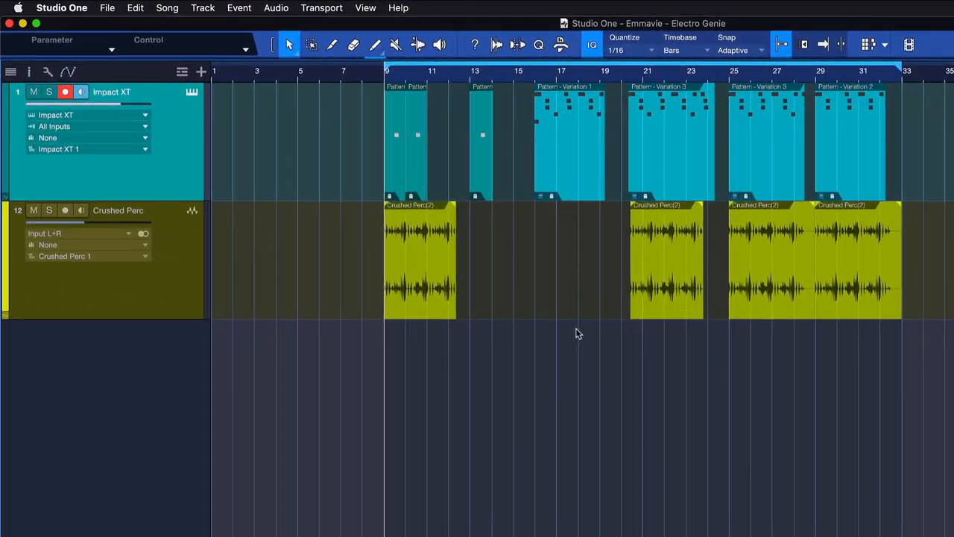
Set snapping to Bar and drag the first Crushed Perc event to bar 12
click(418, 261)
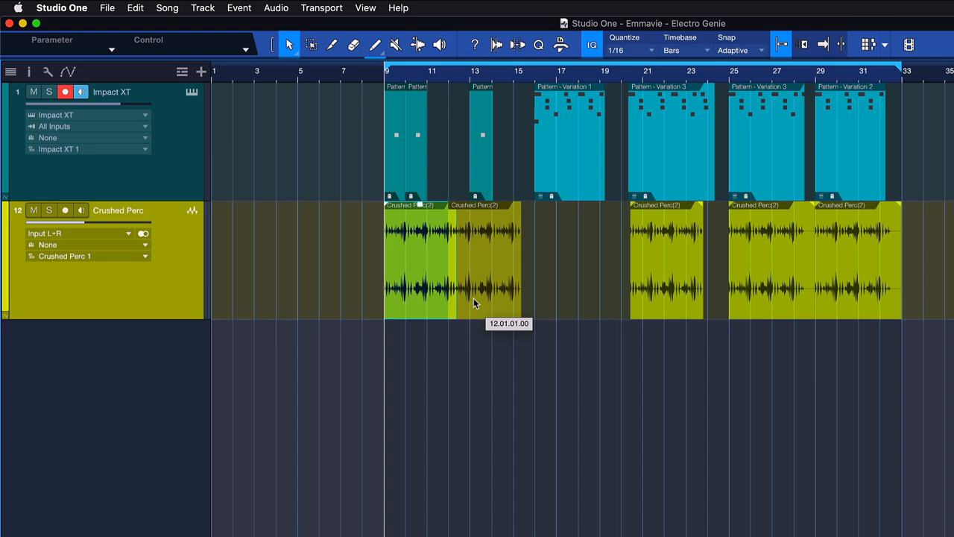
click(738, 49)
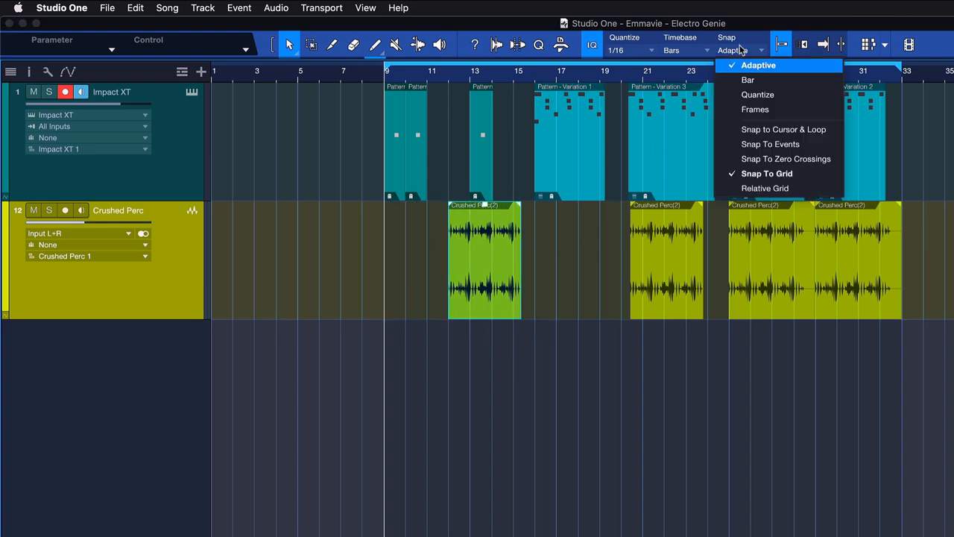
click(748, 80)
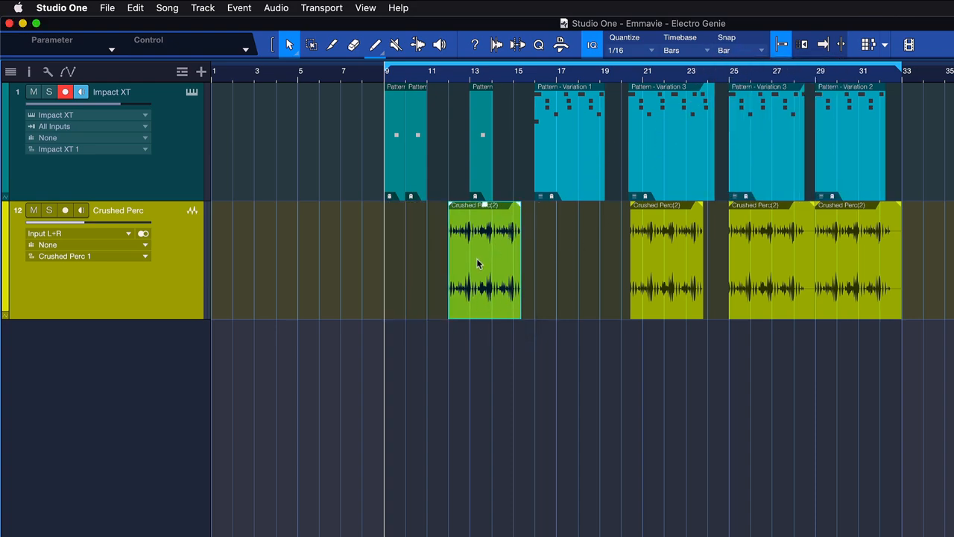
drag(485, 261, 334, 261)
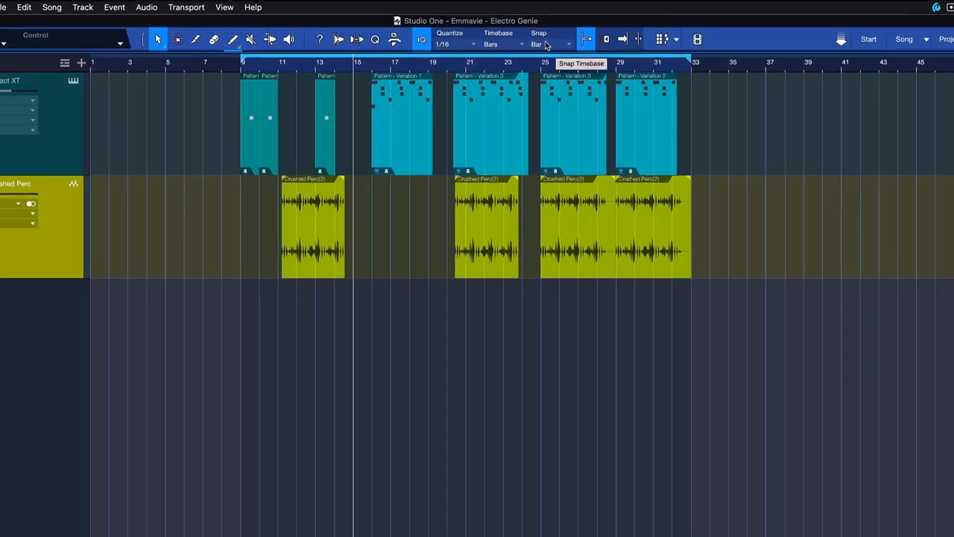
Switch Snap back to Adaptive, browse the Timebase options, and keep Adaptive snapping
click(537, 43)
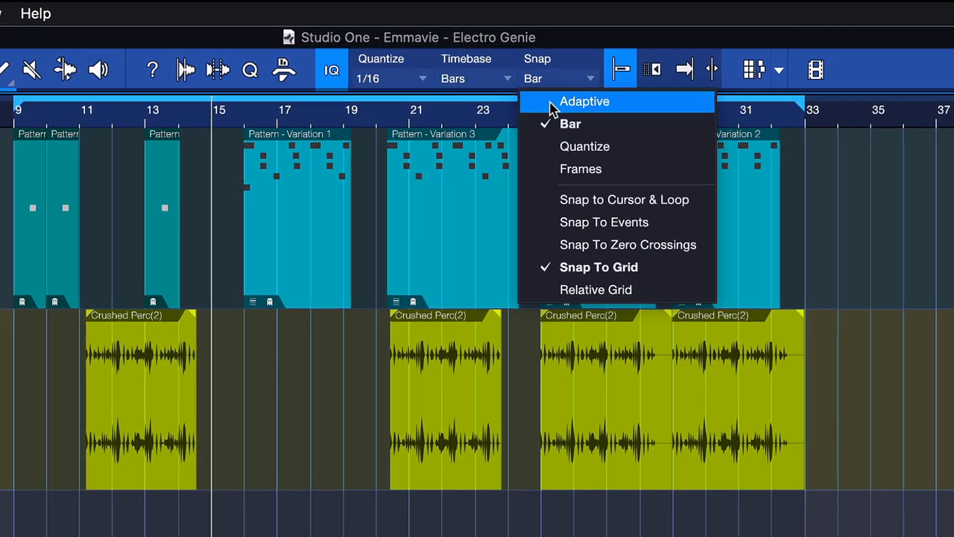
click(584, 102)
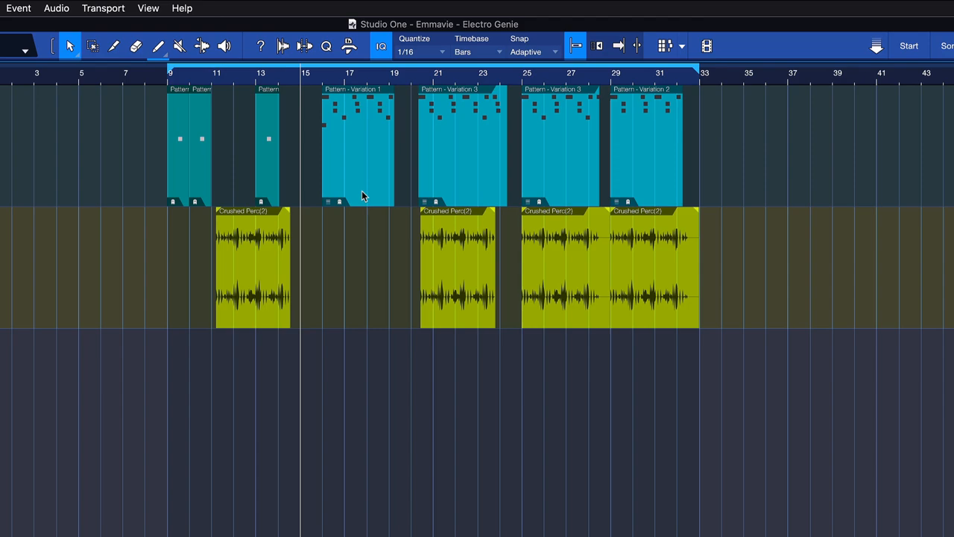
click(252, 267)
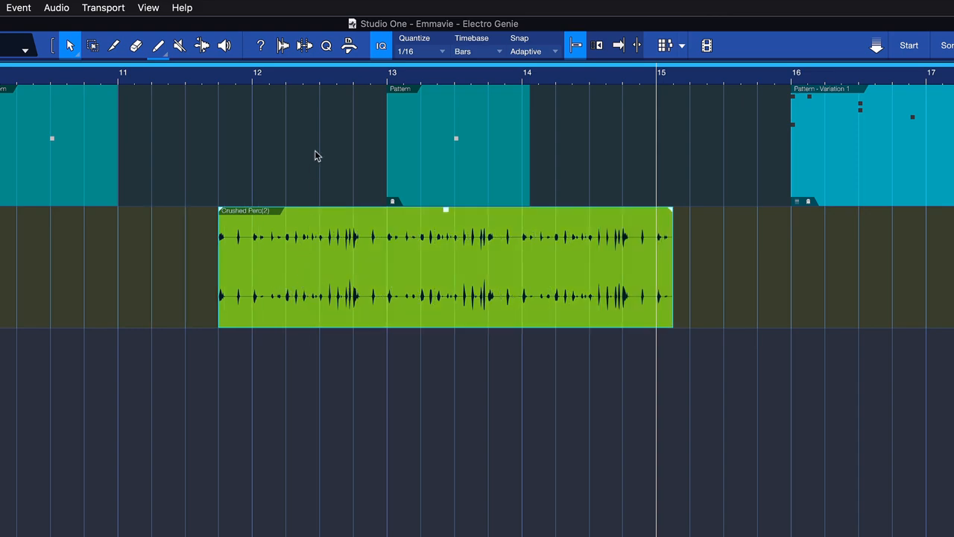
click(471, 44)
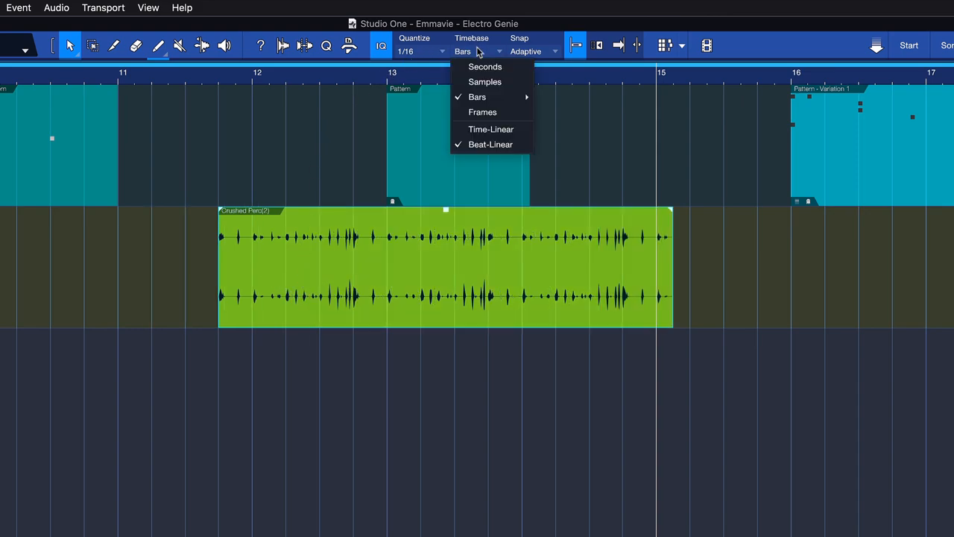
mouse_move(485, 82)
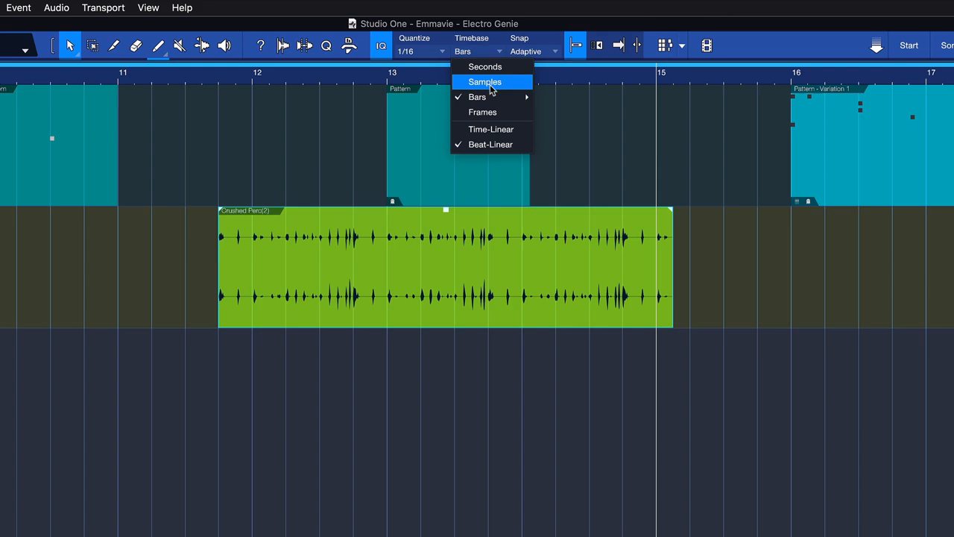
mouse_move(477, 97)
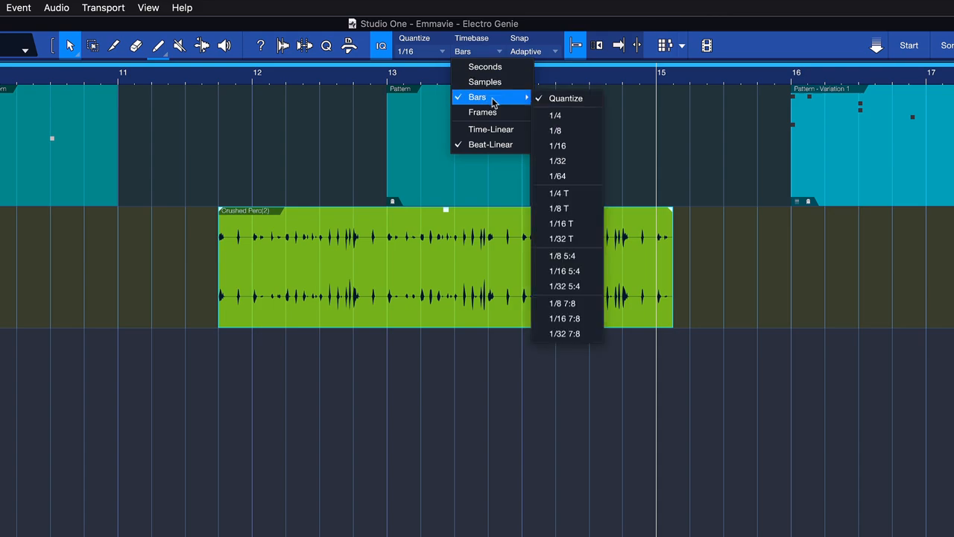
mouse_move(482, 112)
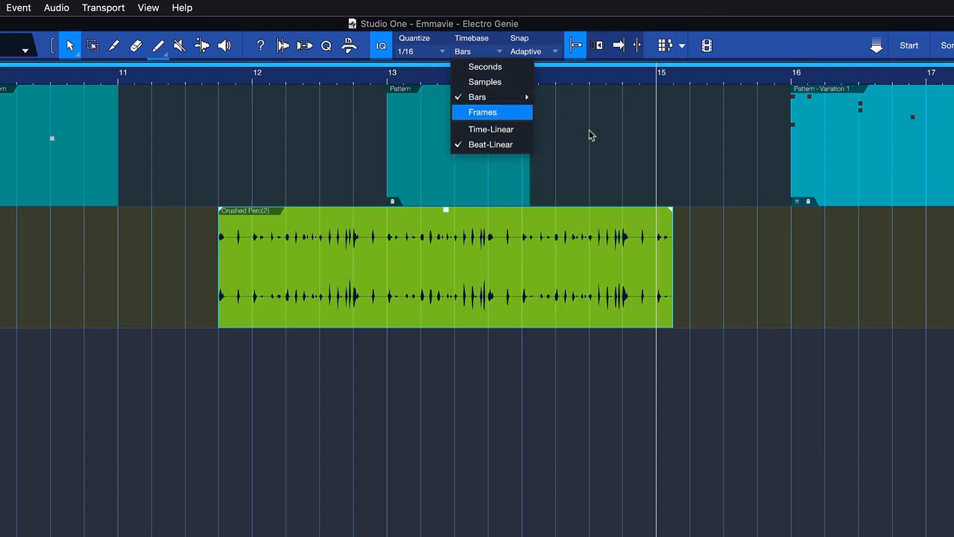
click(554, 51)
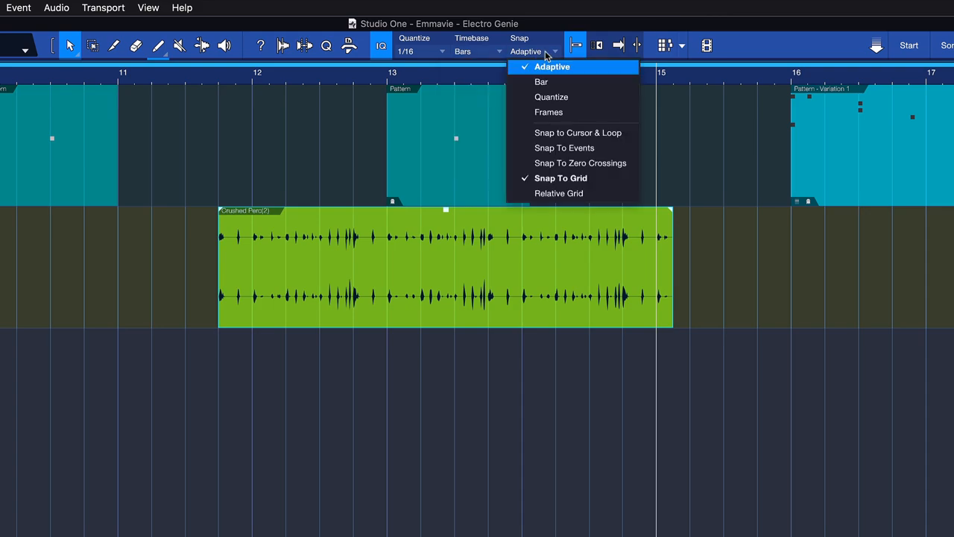
click(552, 67)
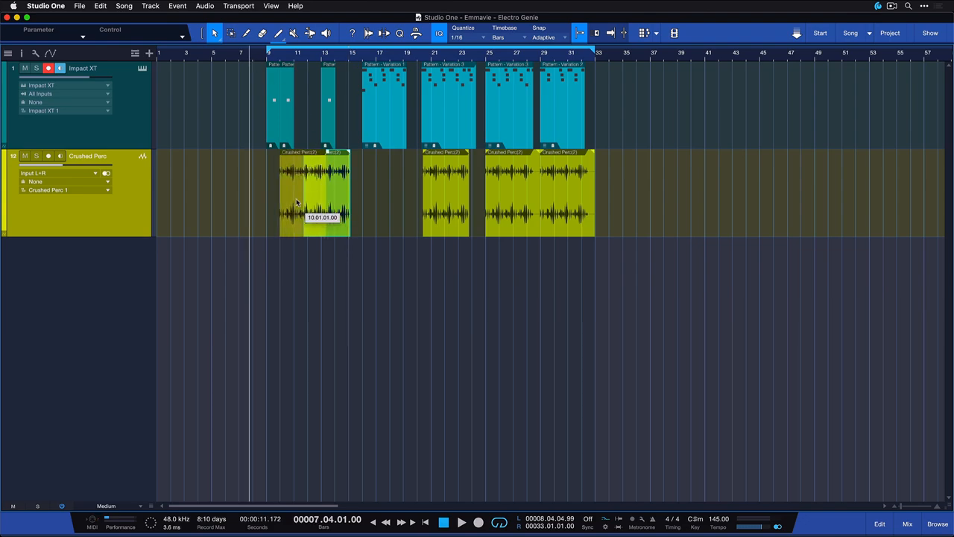
Drag the first Crushed Perc event left to start at 10.01.01.00 with Adaptive snap
drag(348, 194, 313, 194)
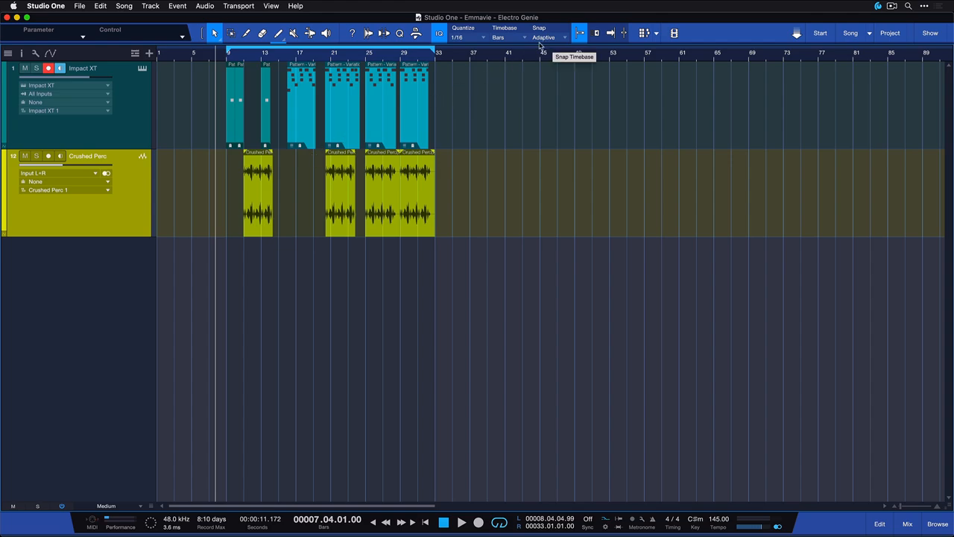
mouse_move(477, 151)
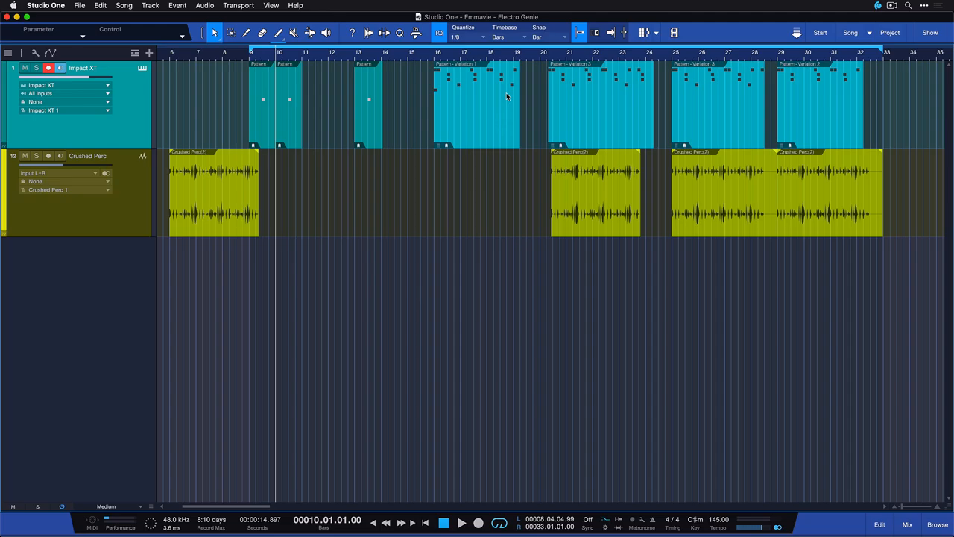
Review the Quantize grid snap option, then set the timeline timebase to Frames
click(504, 32)
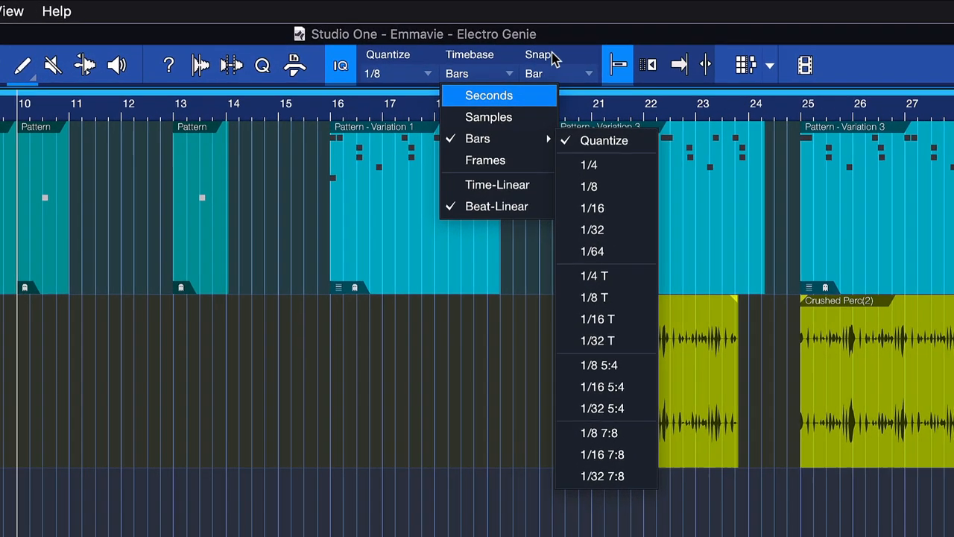
click(604, 140)
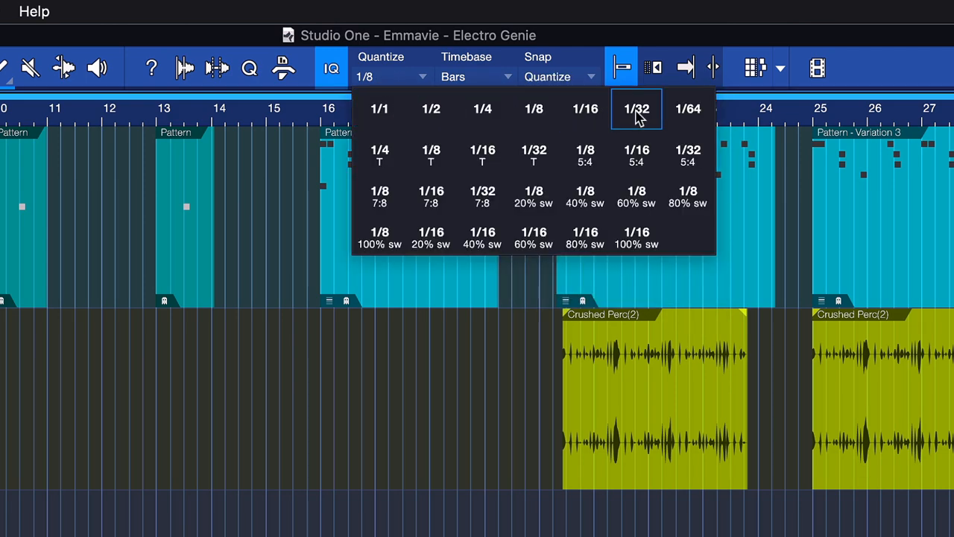
click(475, 76)
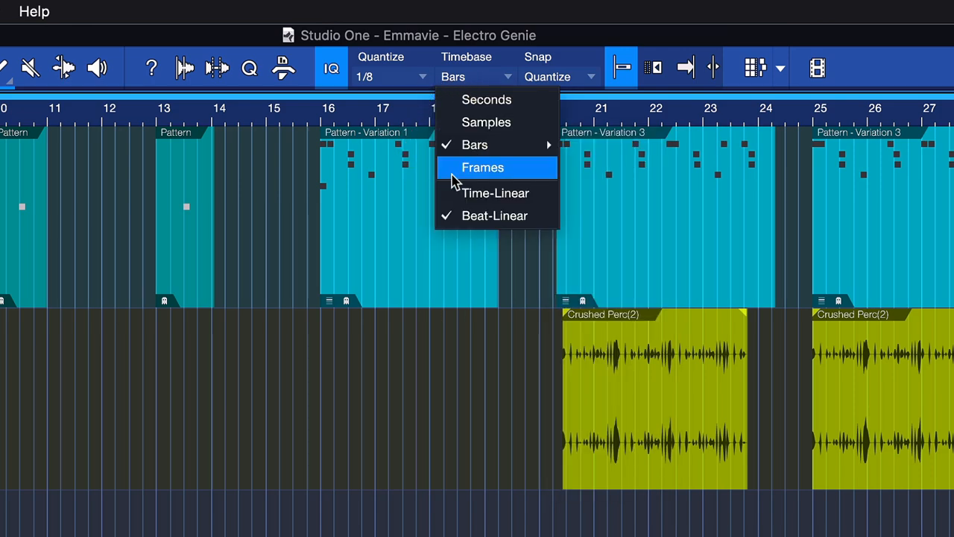
click(483, 167)
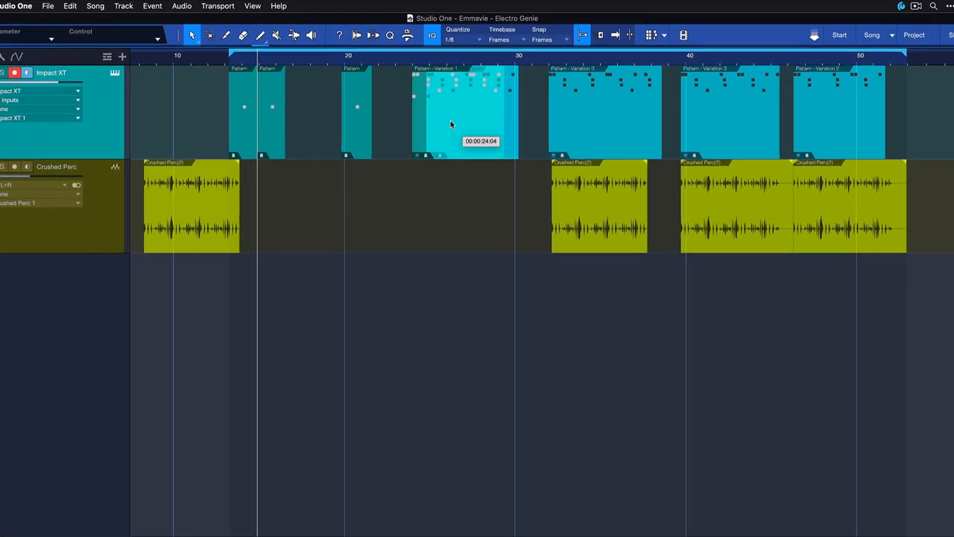
Open Song Setup from the Song menu
click(125, 6)
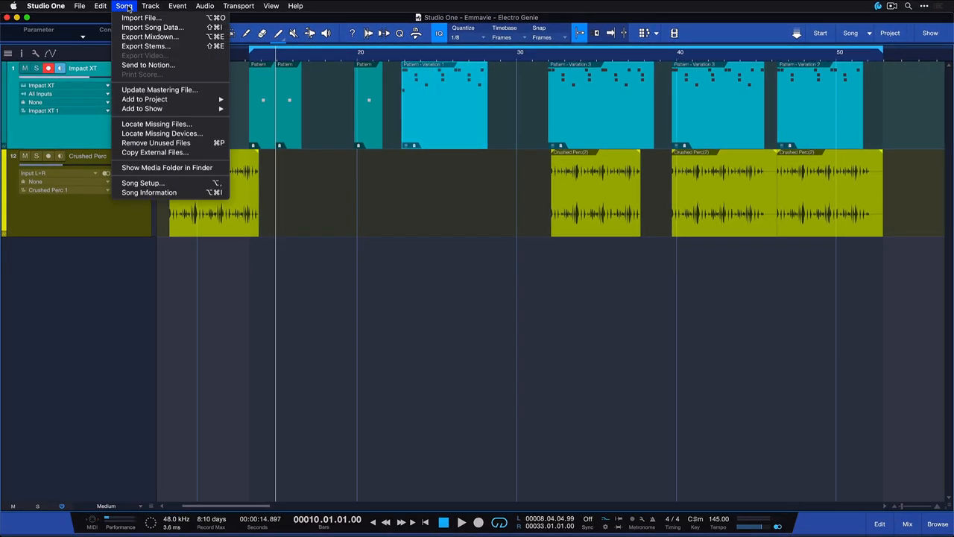
click(143, 183)
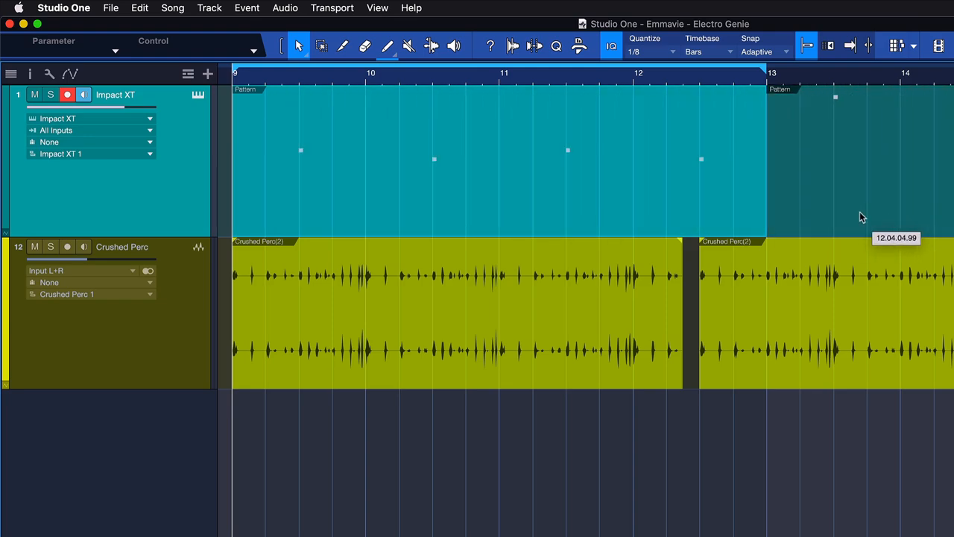
Enable Snap To Events and Snap To Zero Crossings in the Snap options
click(756, 52)
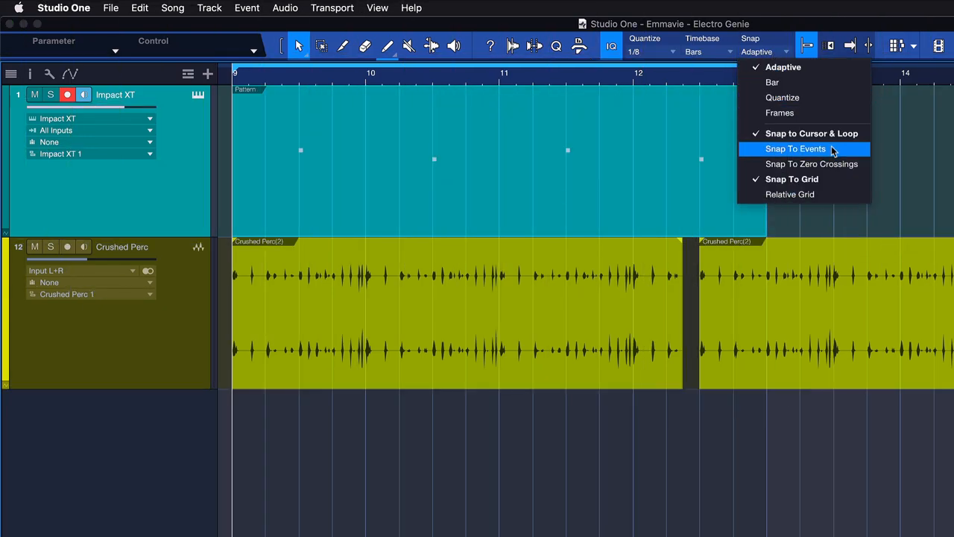
click(795, 149)
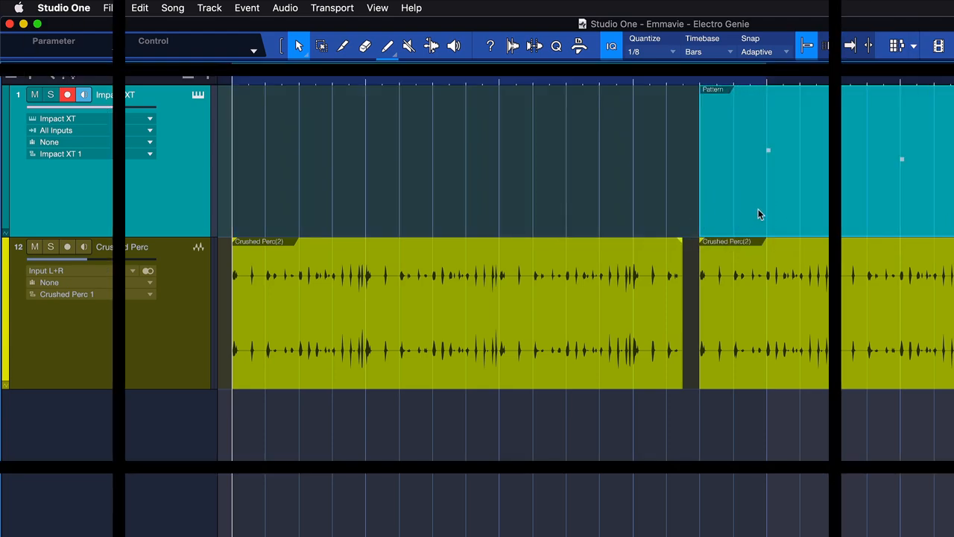
click(764, 51)
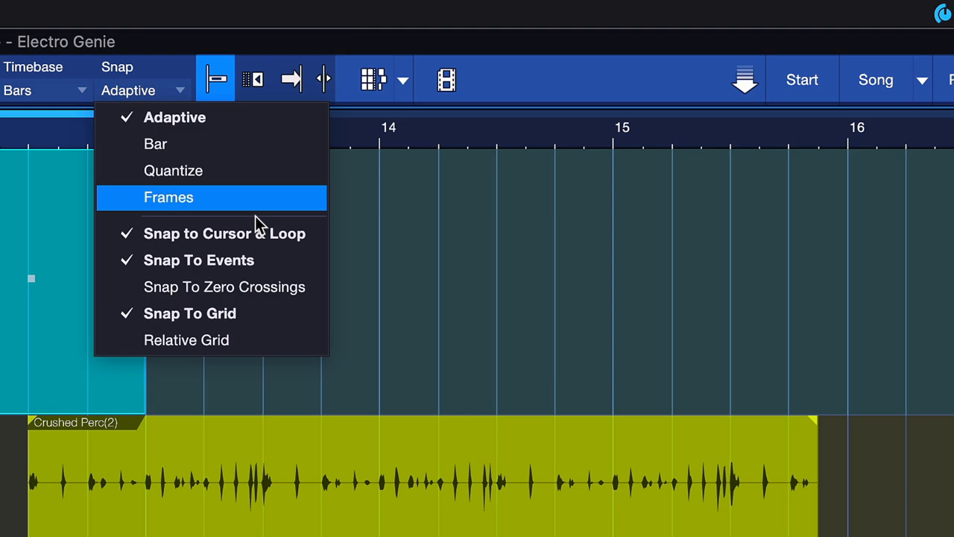
mouse_move(261, 261)
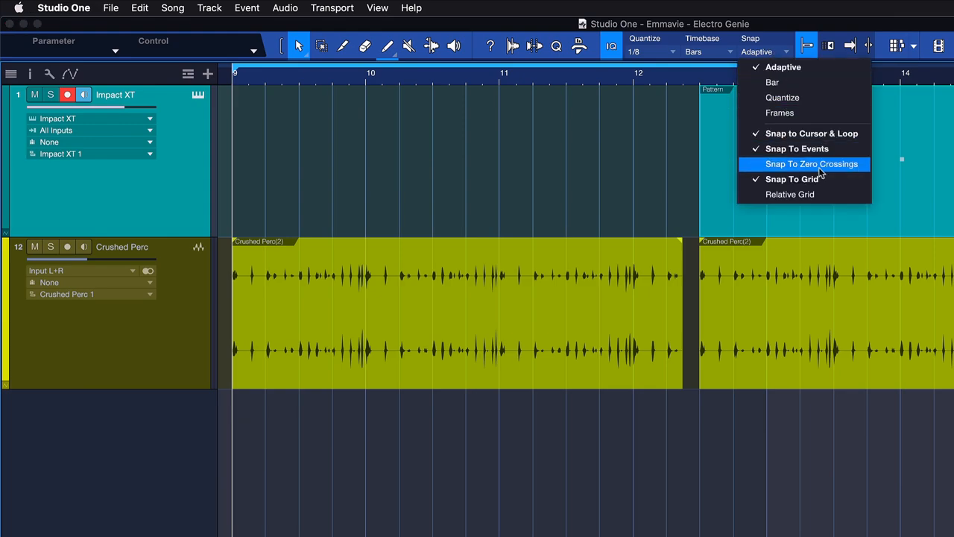
click(812, 164)
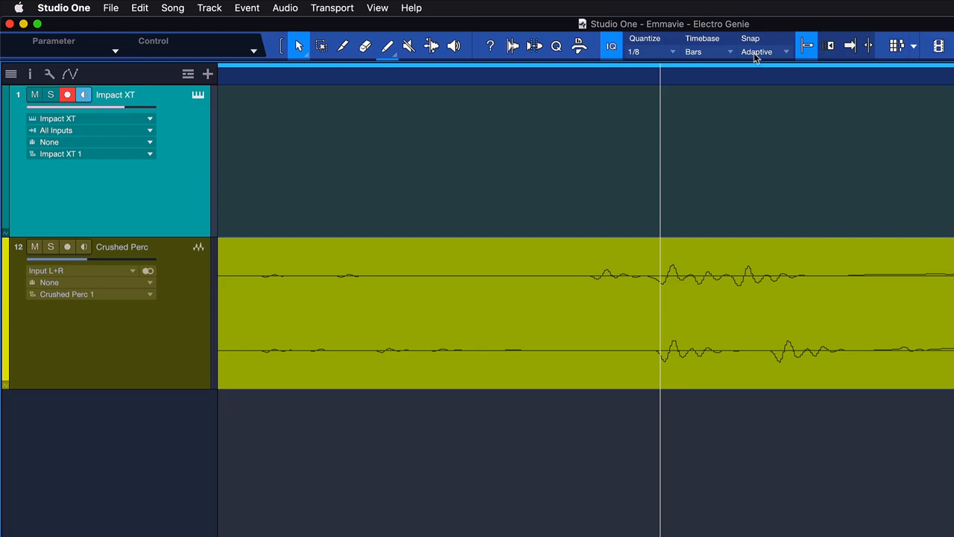
click(764, 51)
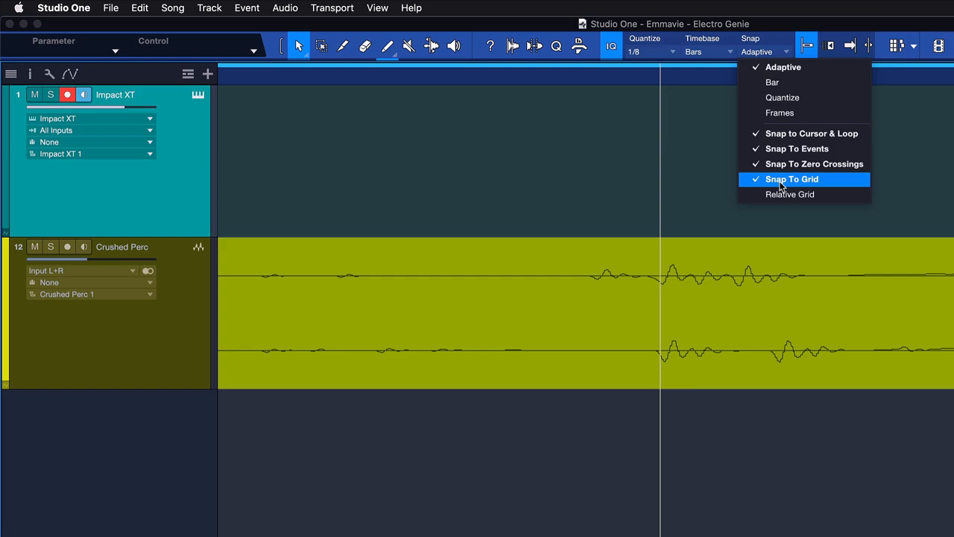
mouse_move(785, 198)
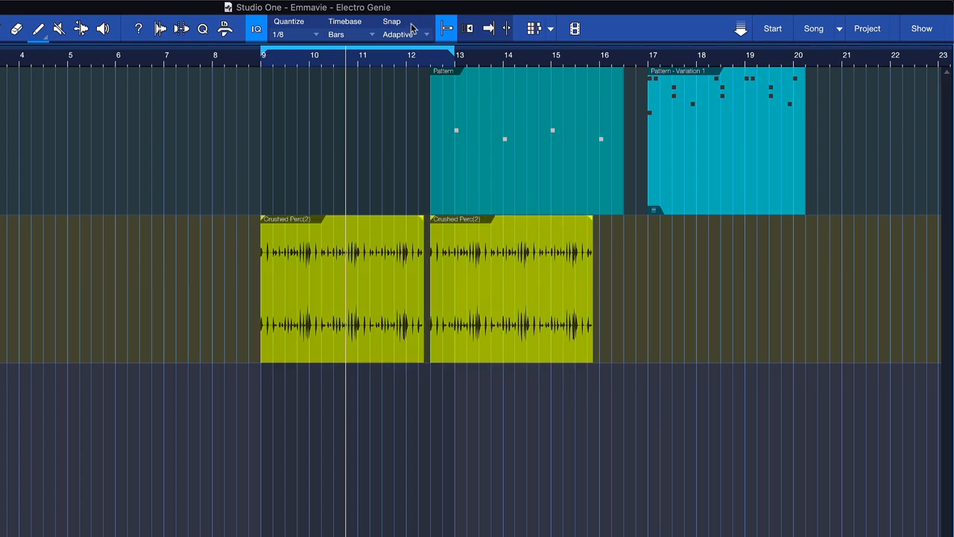
mouse_move(405, 176)
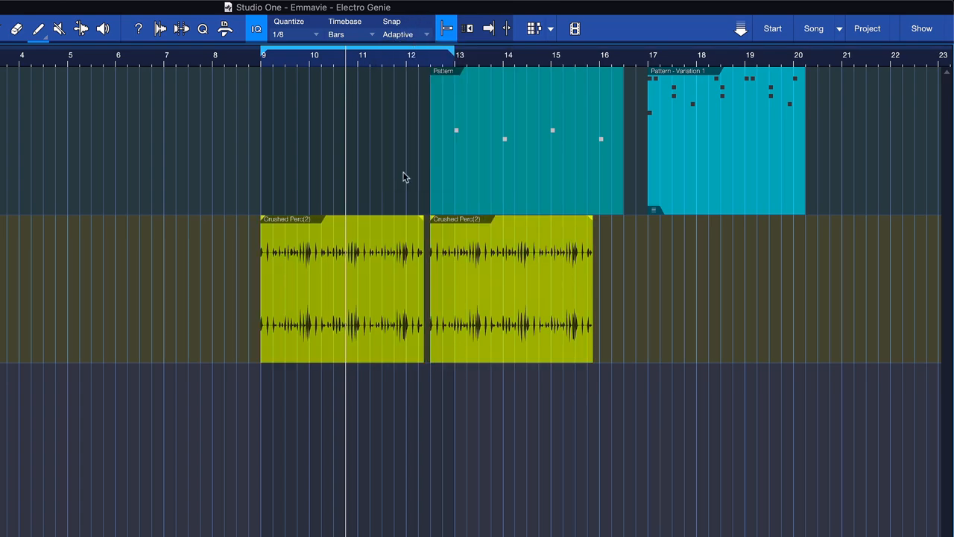